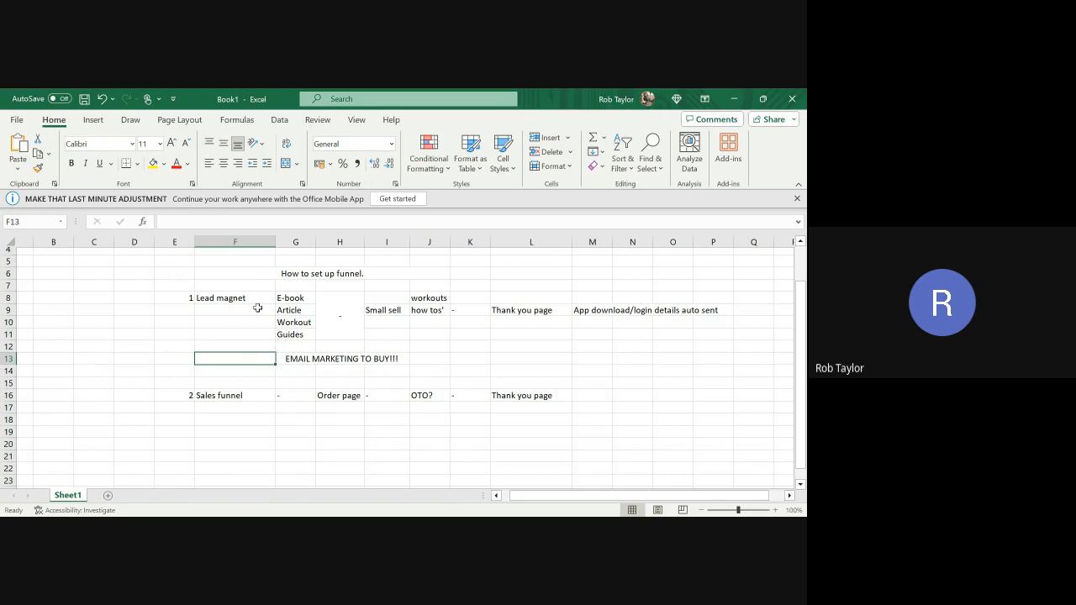
mouse_move(252, 264)
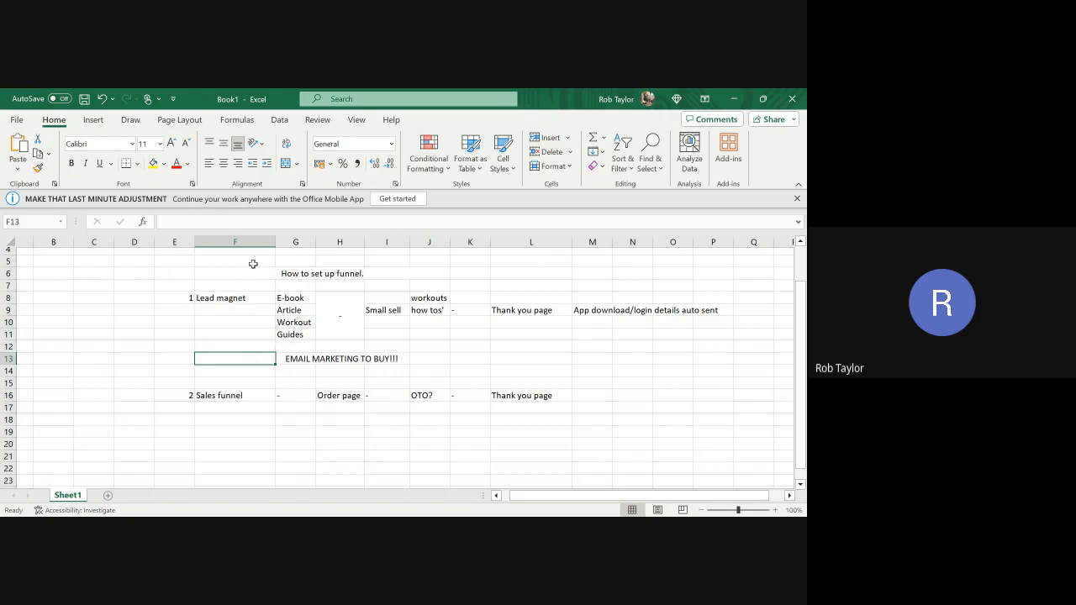
mouse_move(182, 319)
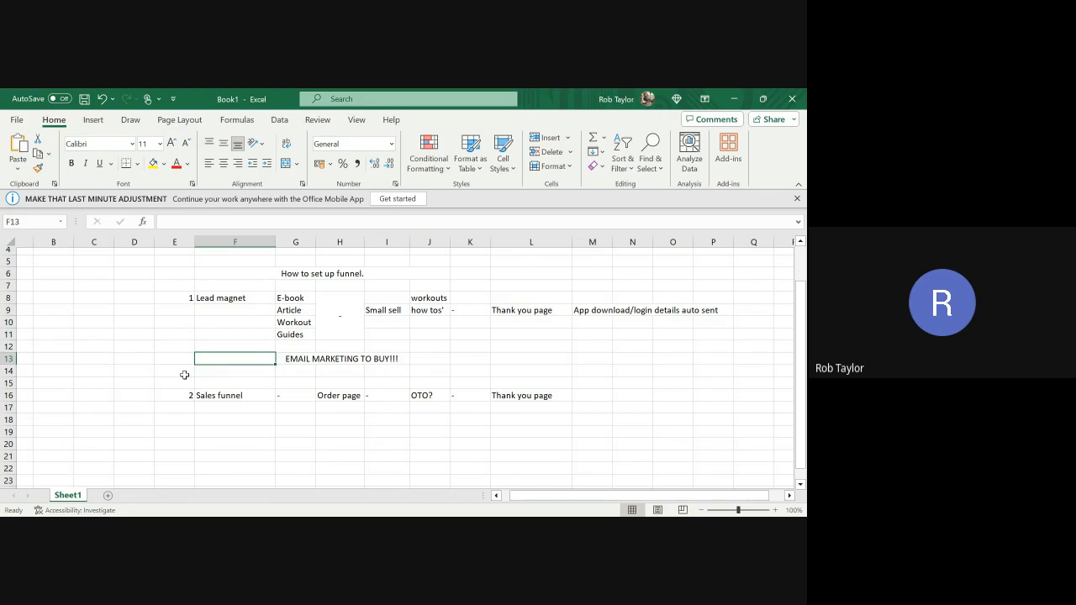
mouse_move(172, 414)
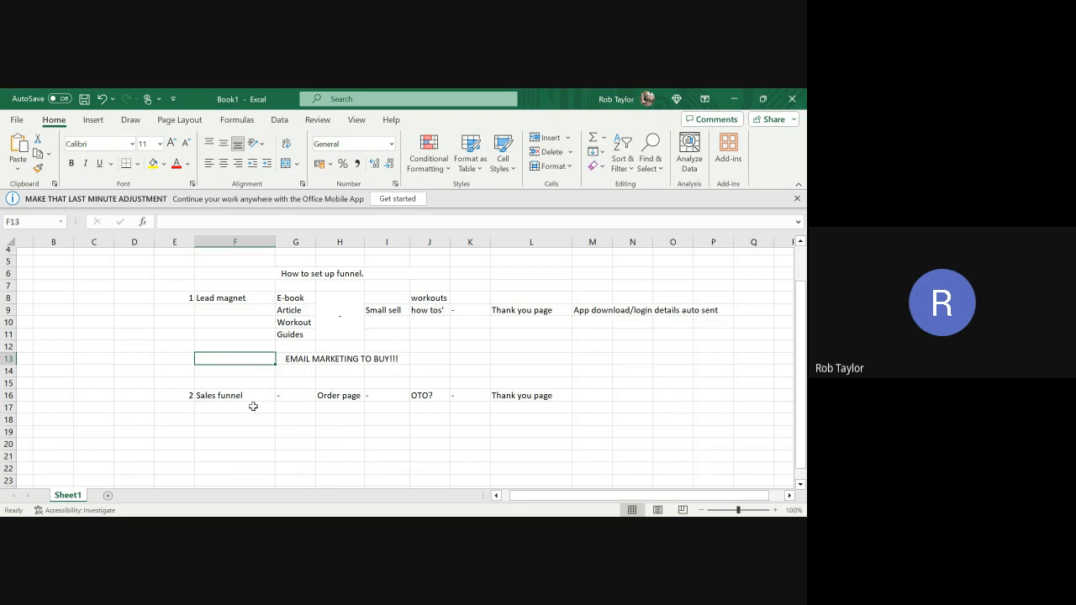
mouse_move(226, 328)
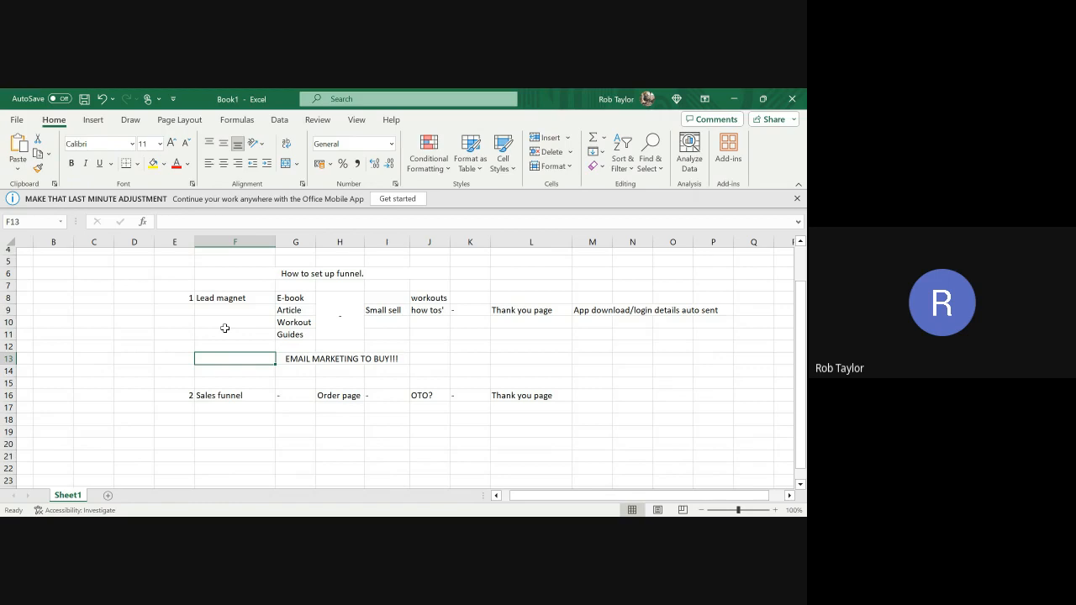
mouse_move(257, 279)
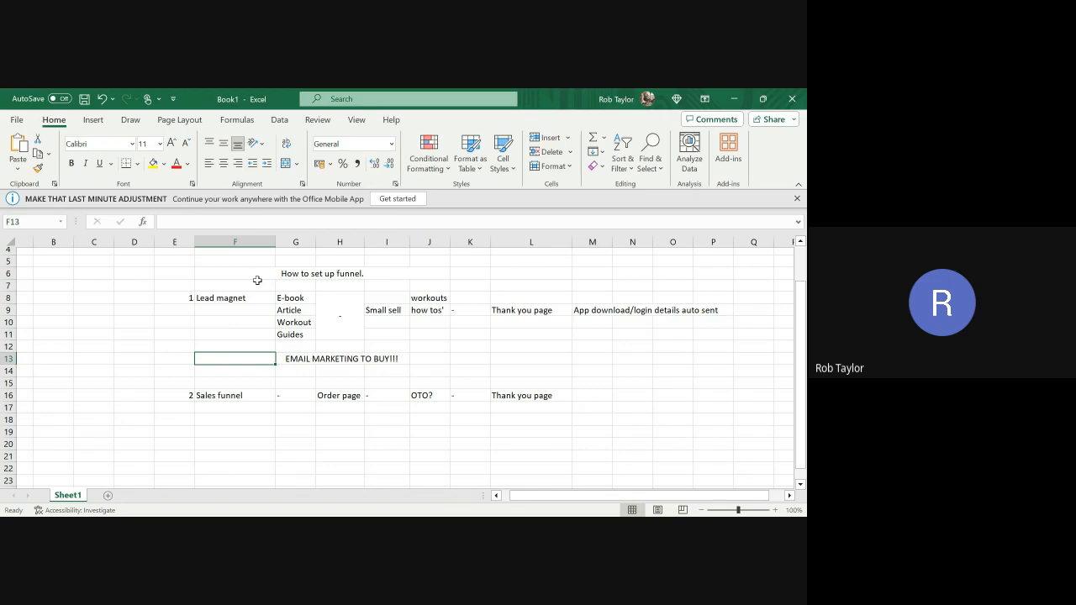
mouse_move(279, 363)
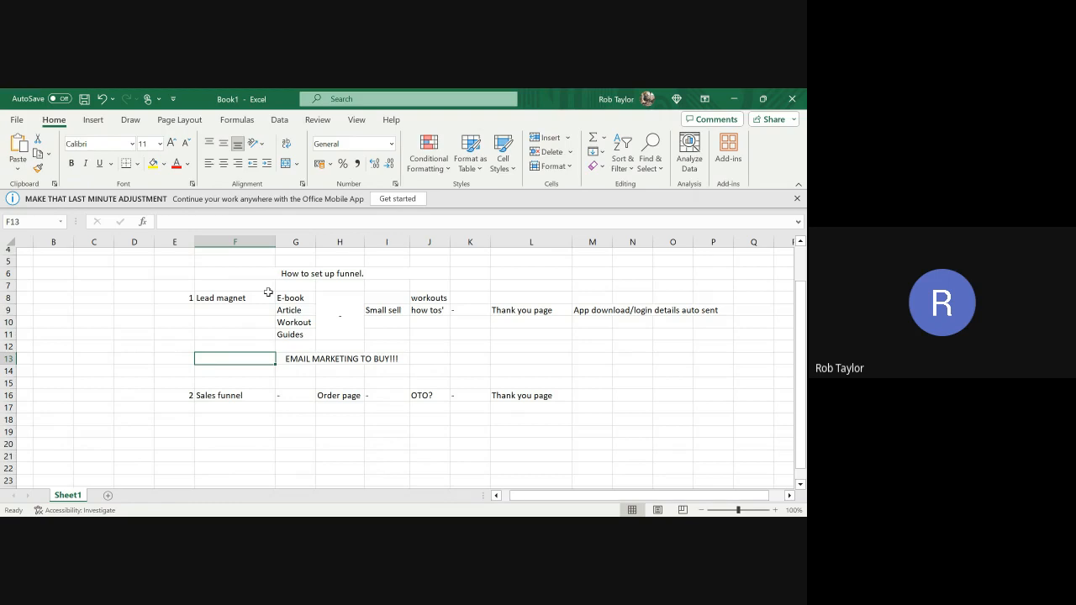
mouse_move(293, 395)
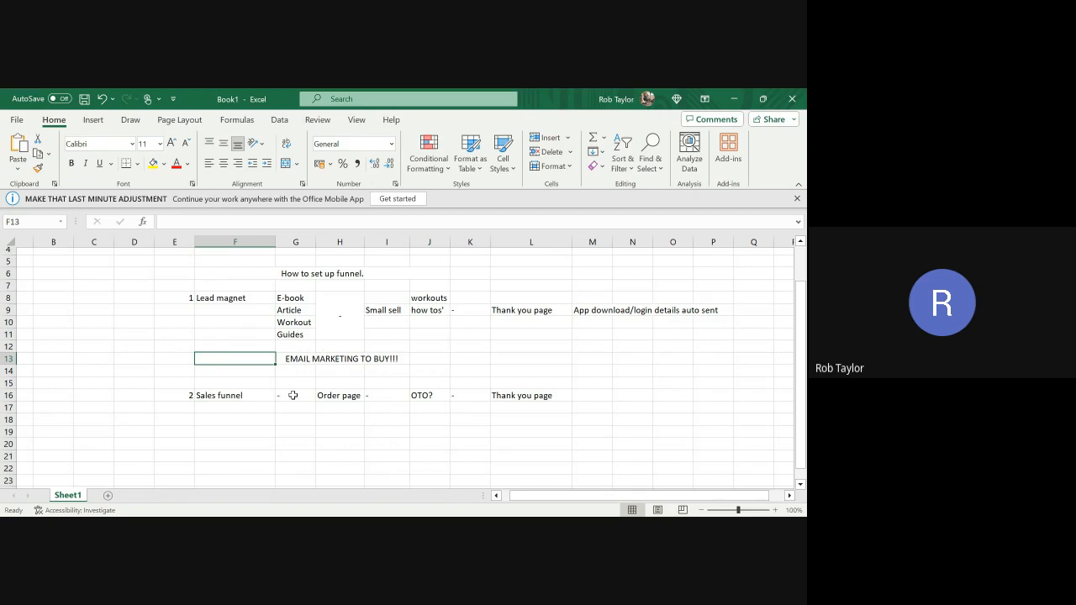
mouse_move(350, 390)
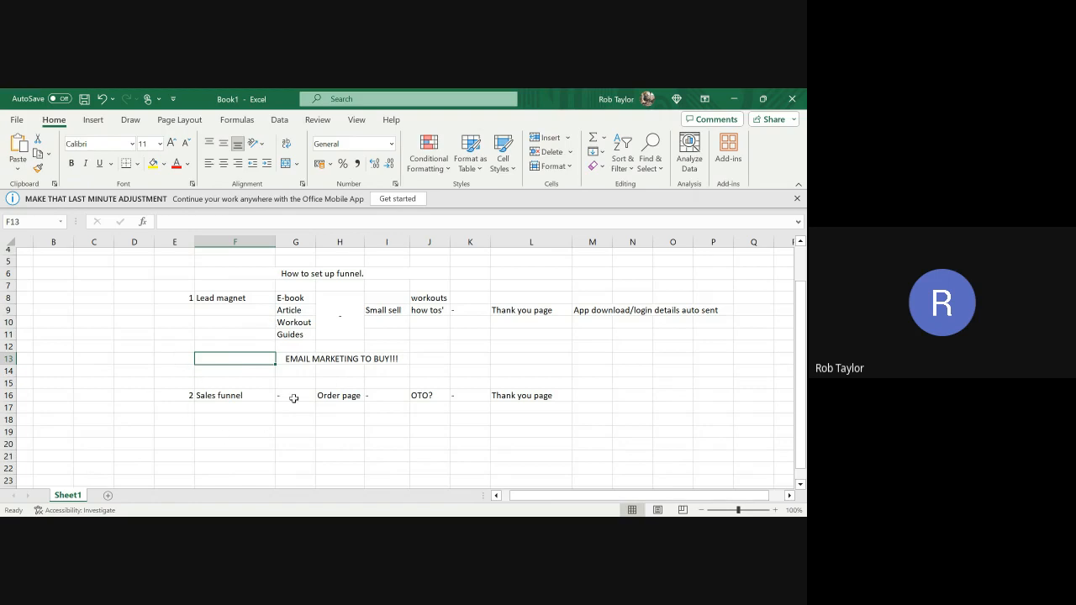
mouse_move(225, 421)
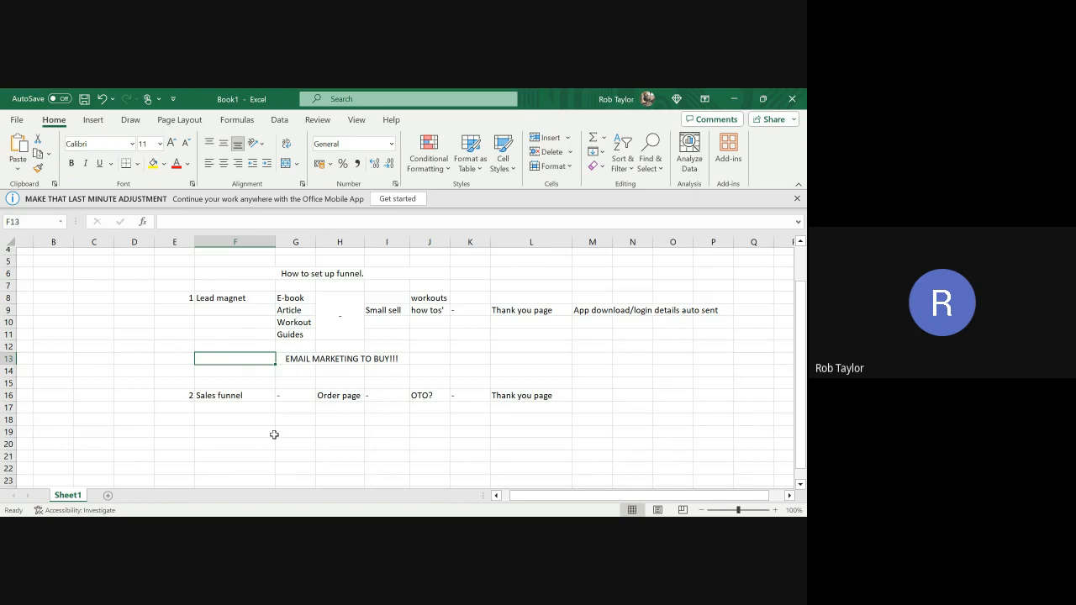
mouse_move(269, 318)
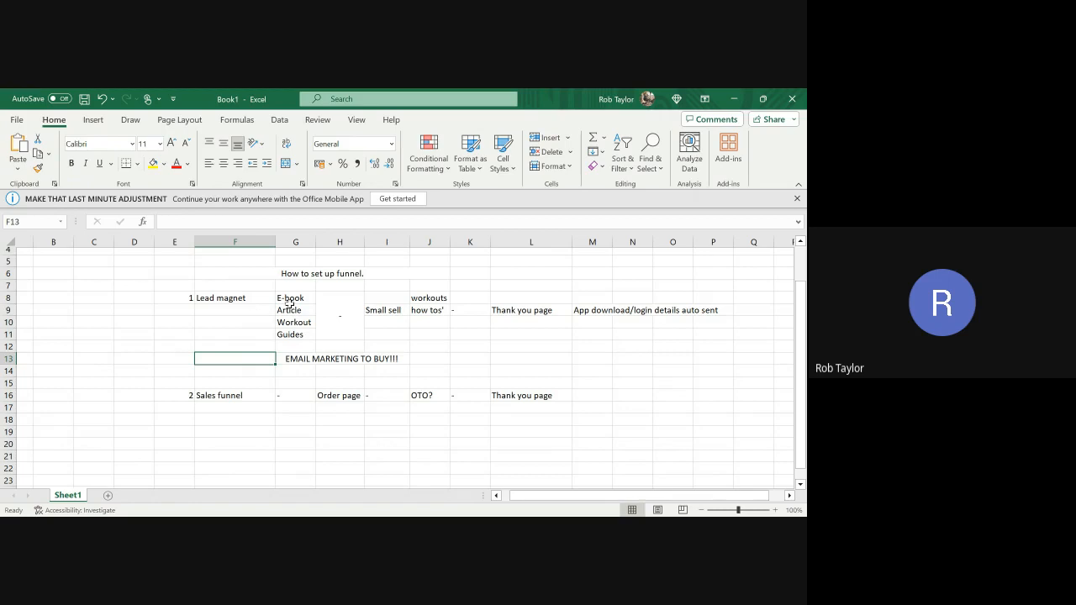
Step: Enter 'Sets up automatically onto the app/ login sent over.' in cell M16 after the Thank you page step
click(295, 297)
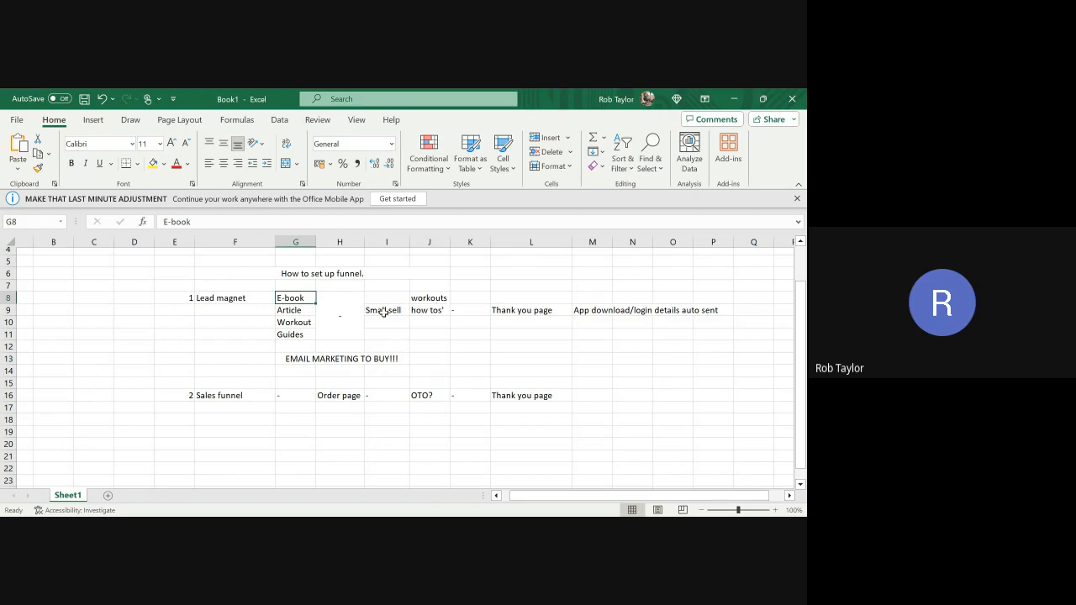
mouse_move(469, 314)
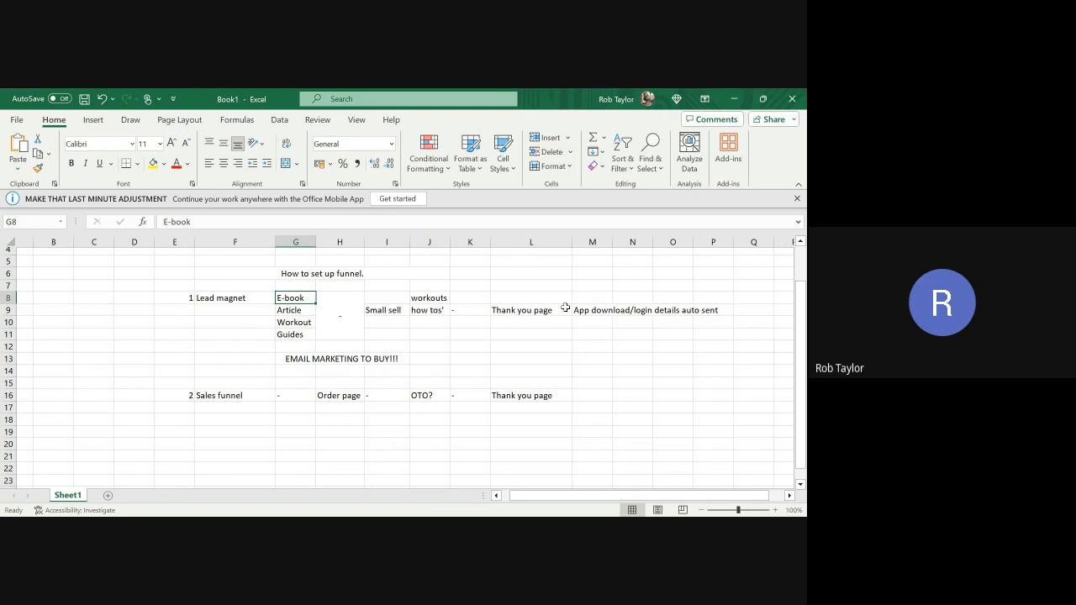
mouse_move(248, 303)
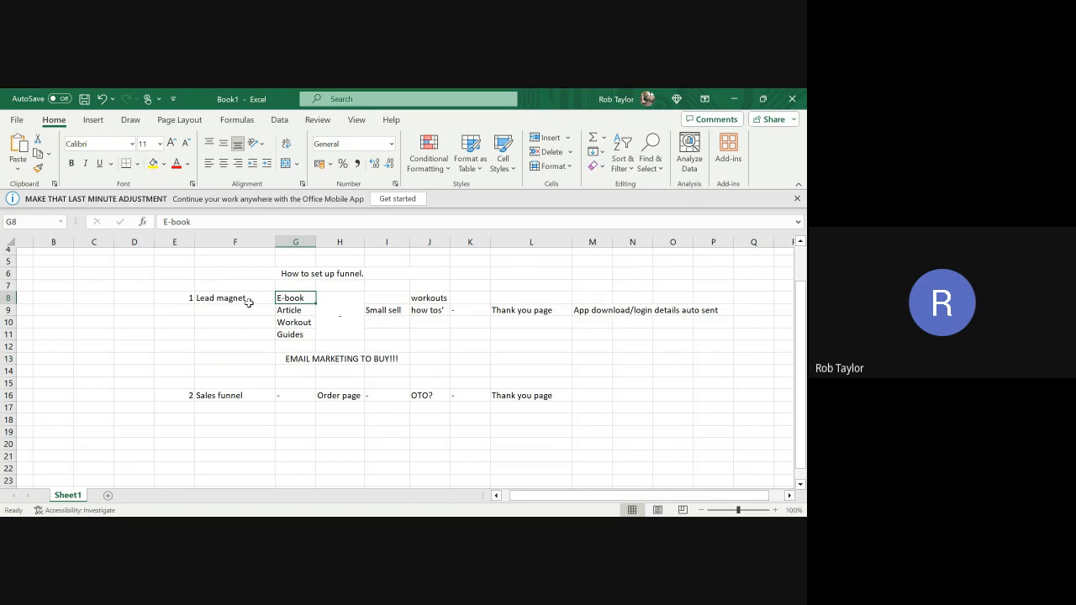
mouse_move(447, 312)
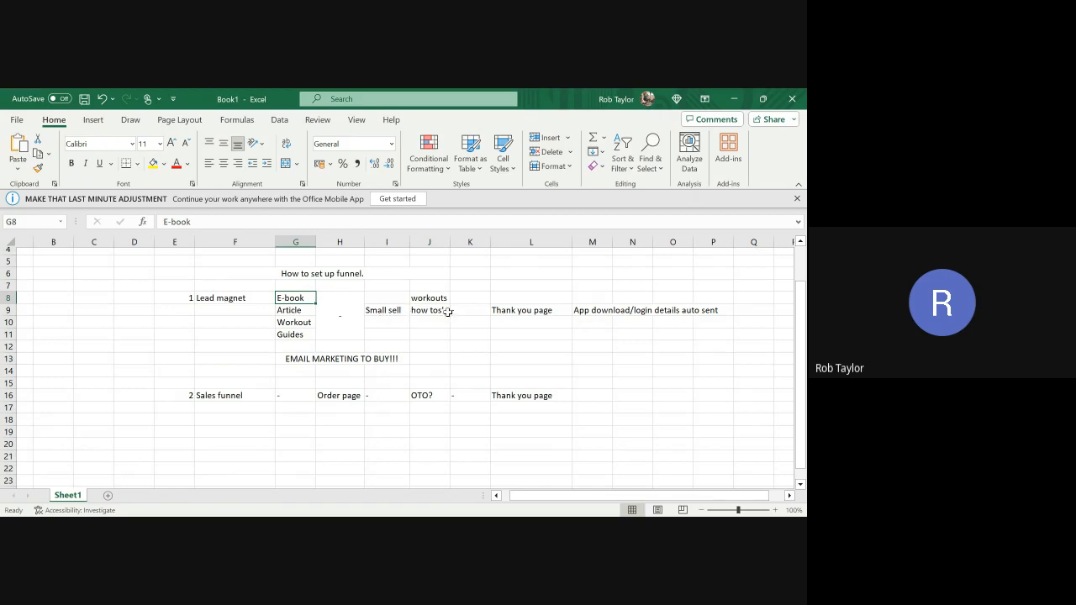
mouse_move(362, 309)
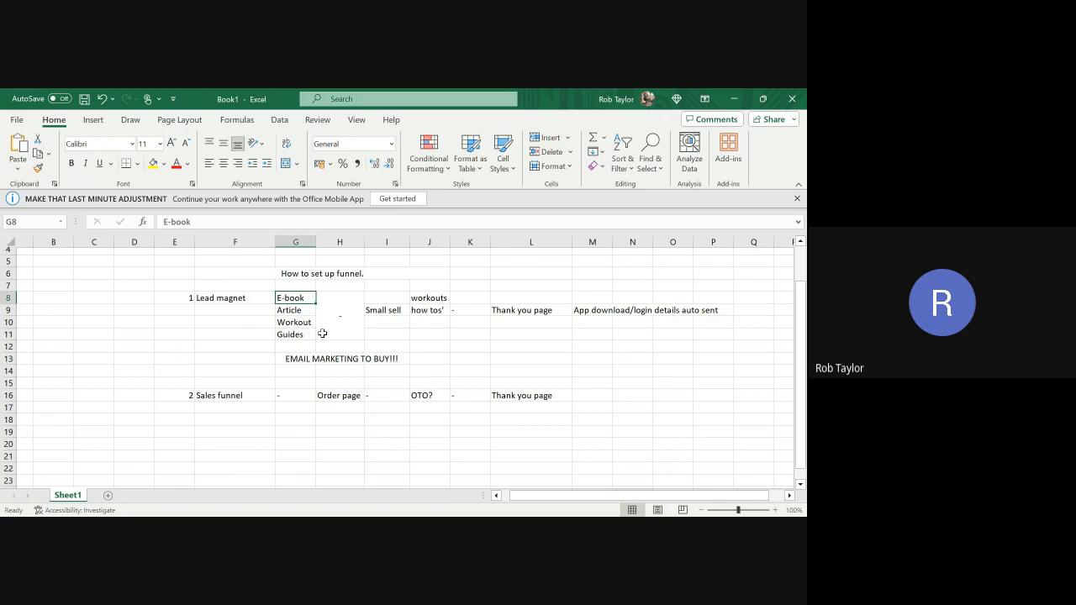
mouse_move(429, 320)
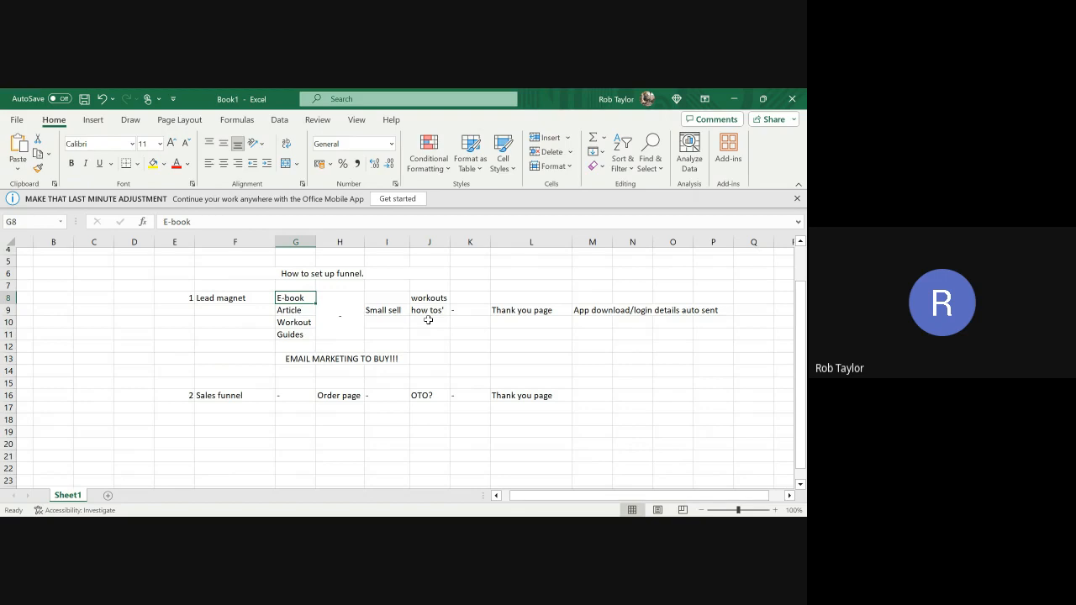
mouse_move(496, 314)
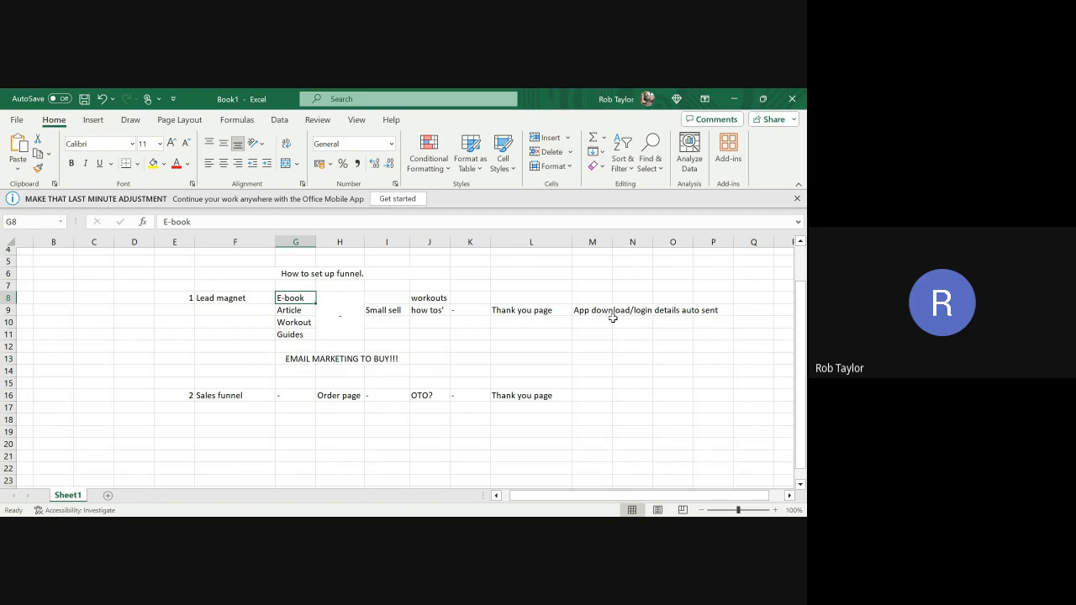
mouse_move(680, 319)
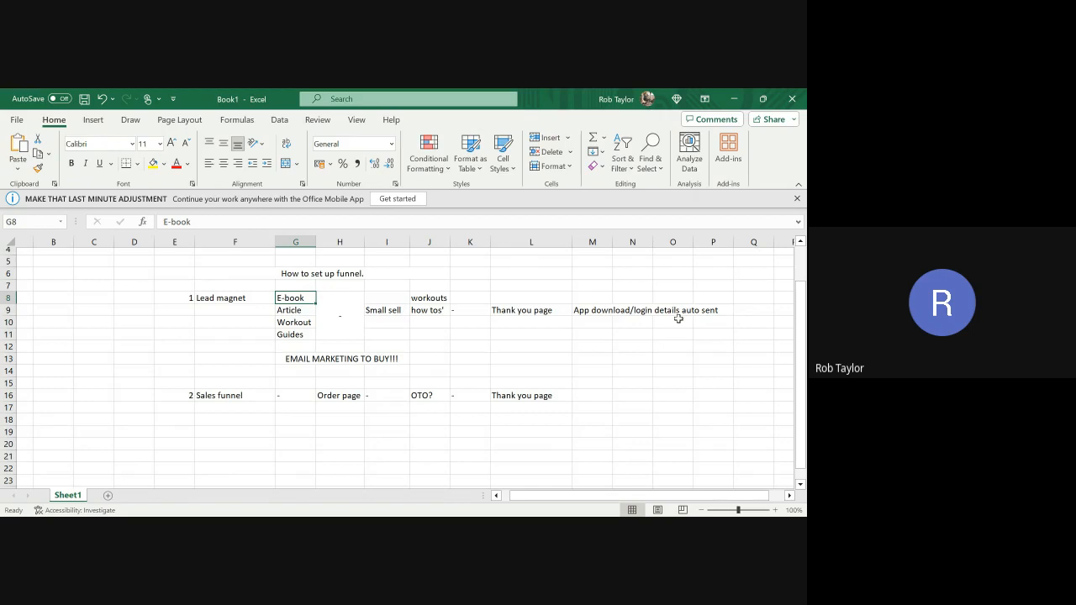
mouse_move(411, 316)
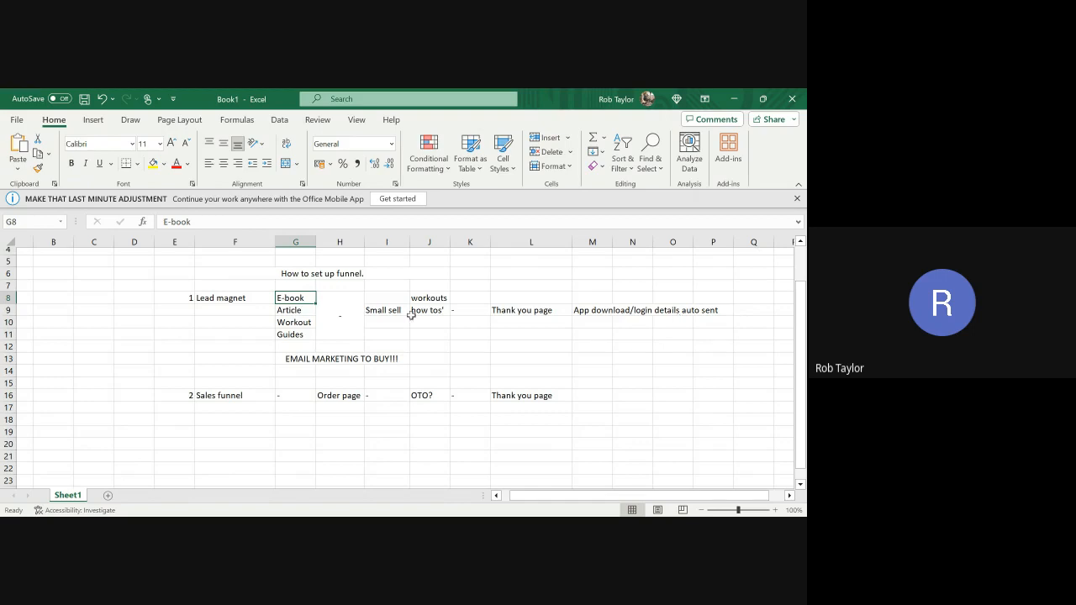
mouse_move(380, 348)
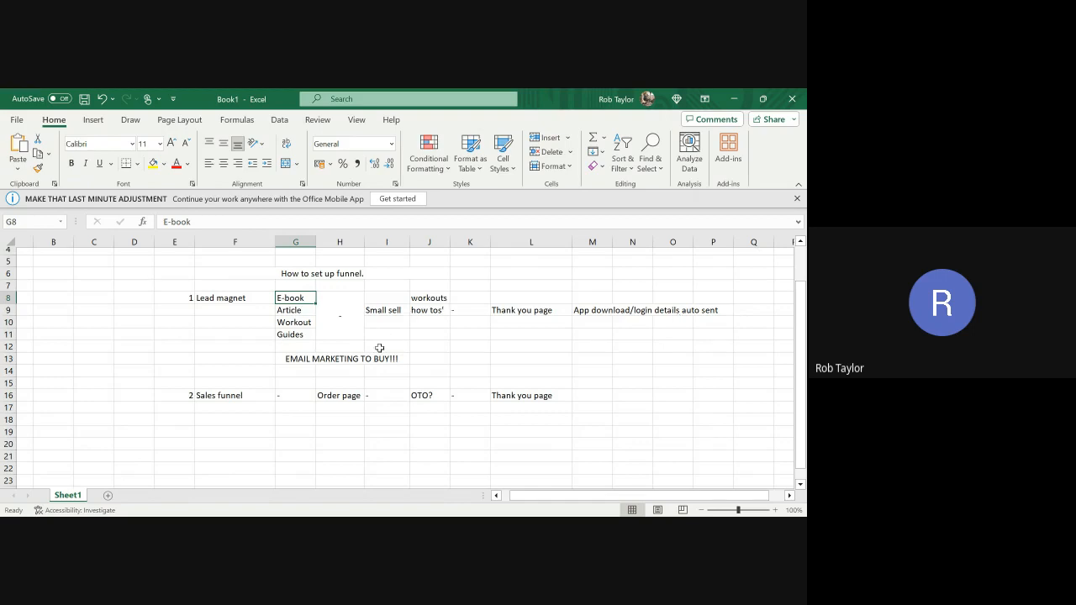
mouse_move(649, 340)
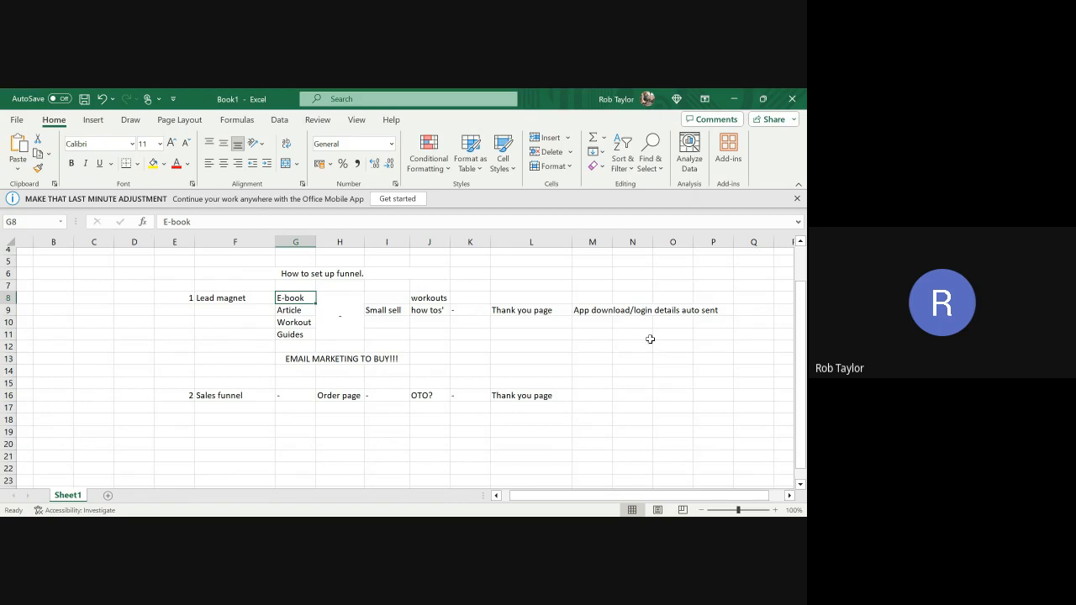
mouse_move(296, 333)
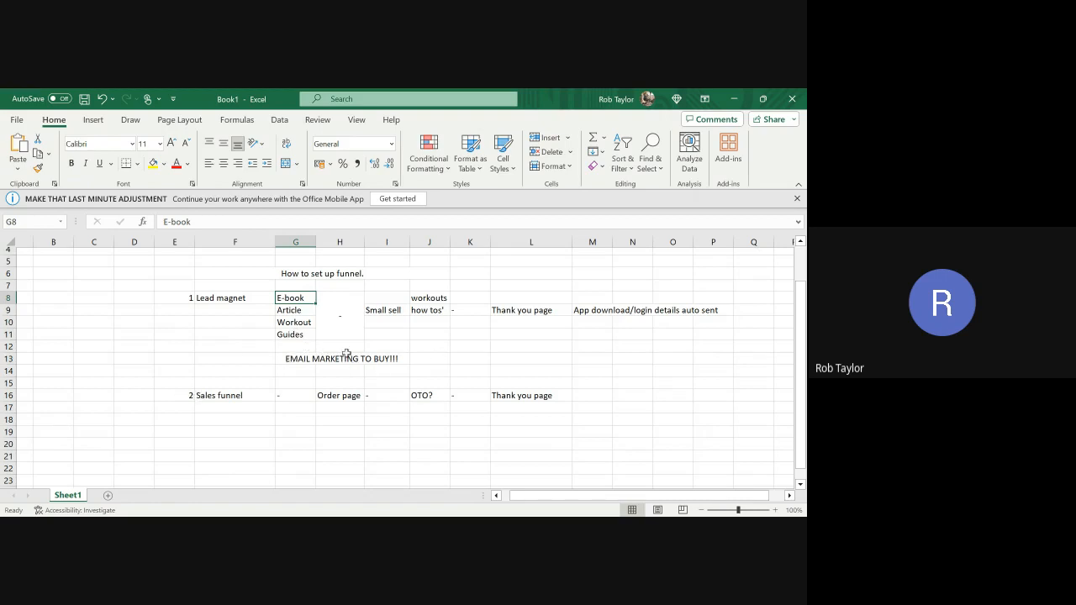
mouse_move(303, 394)
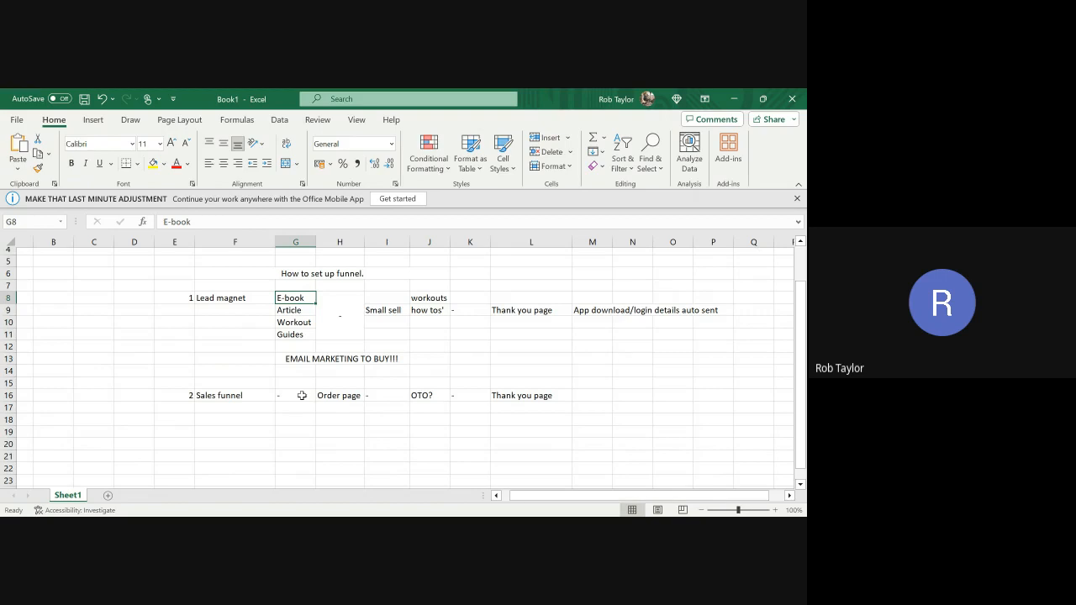
mouse_move(300, 406)
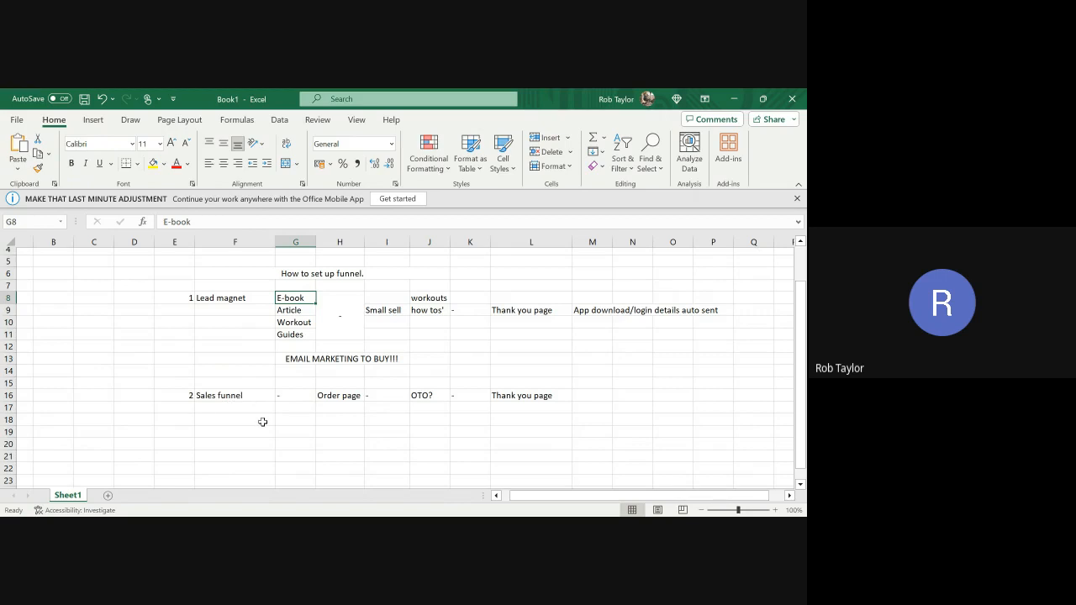
mouse_move(356, 393)
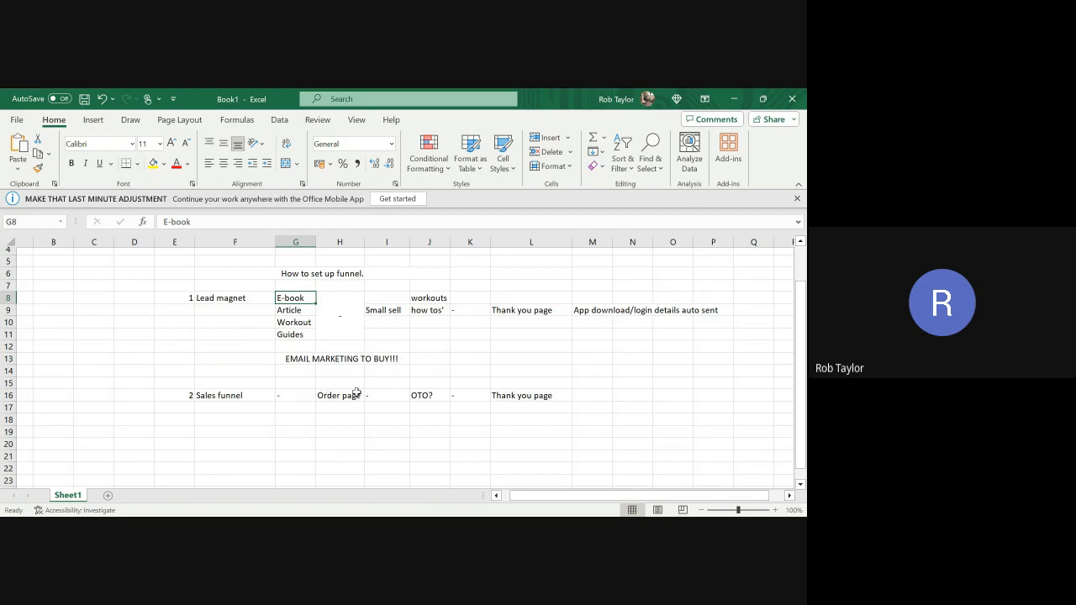
mouse_move(259, 386)
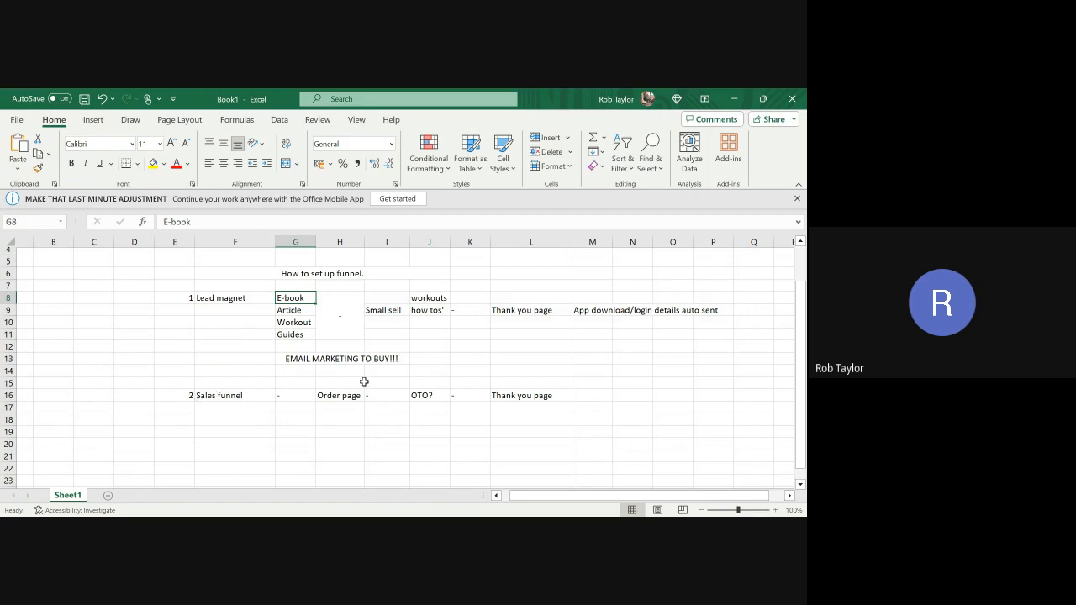
mouse_move(332, 419)
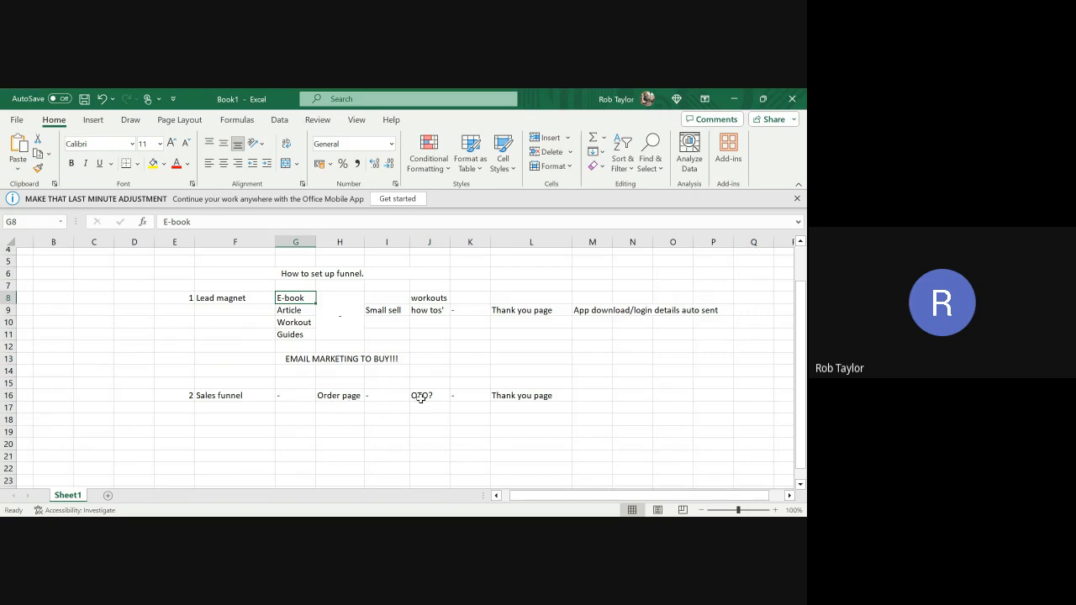
click(429, 395)
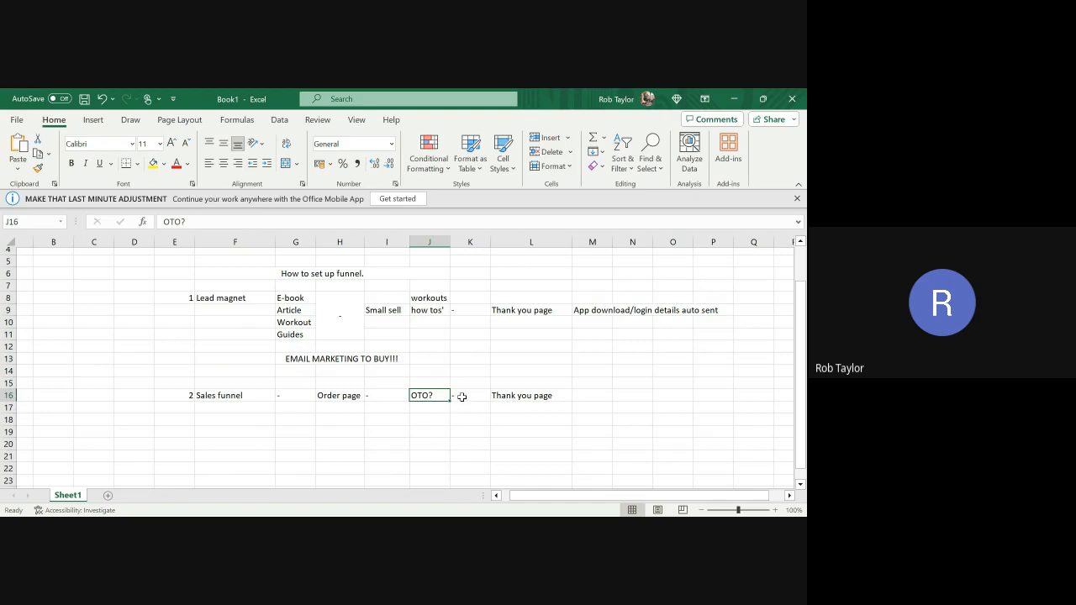
click(592, 395)
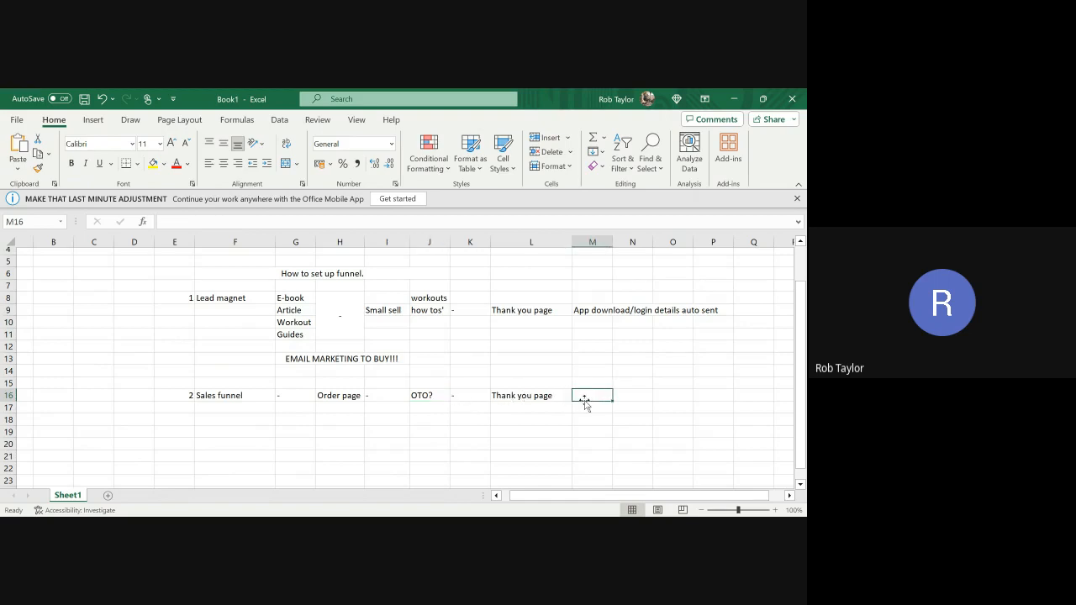
double_click(592, 395)
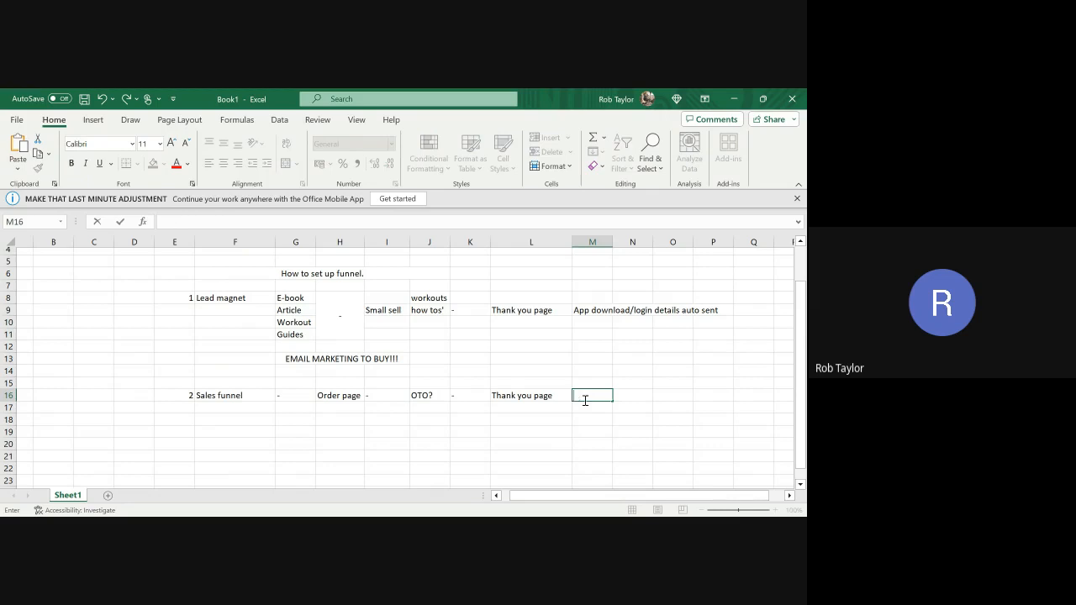
text(Sets up)
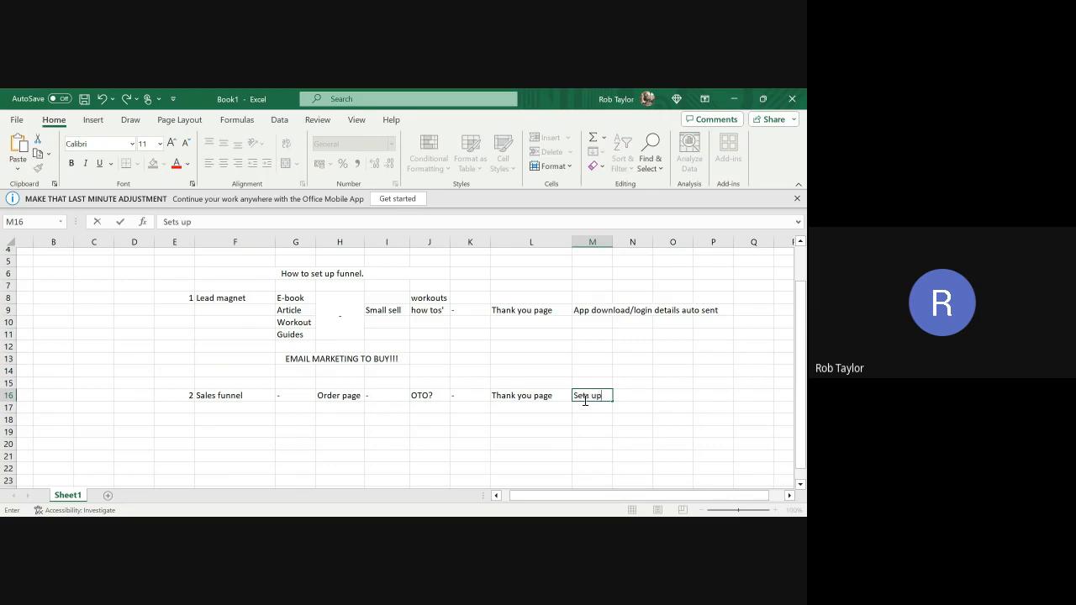
text(automatically)
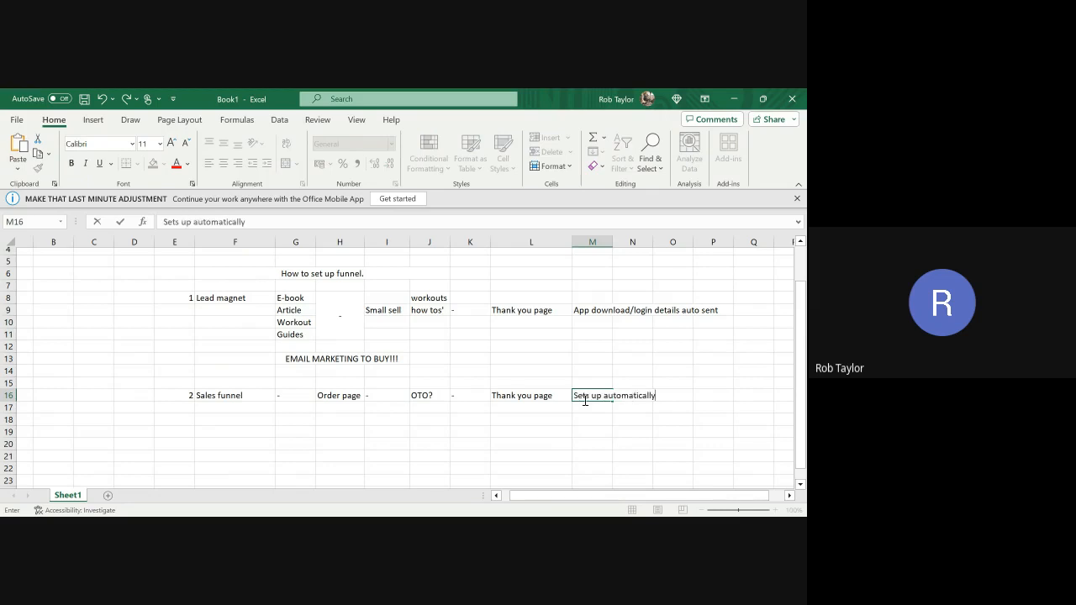
text(onto the ppa)
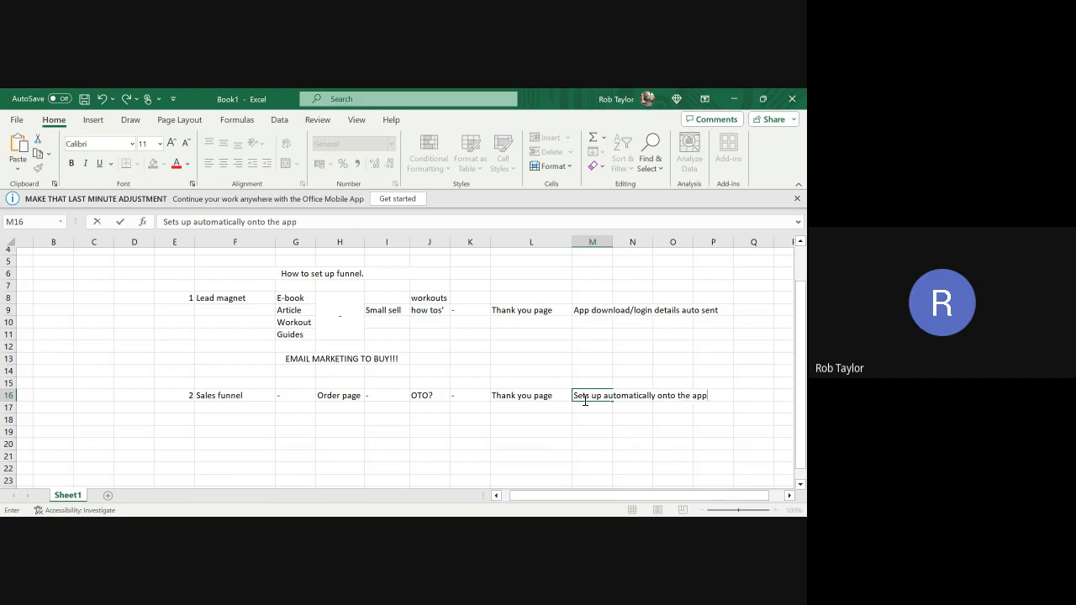
text(/ log)
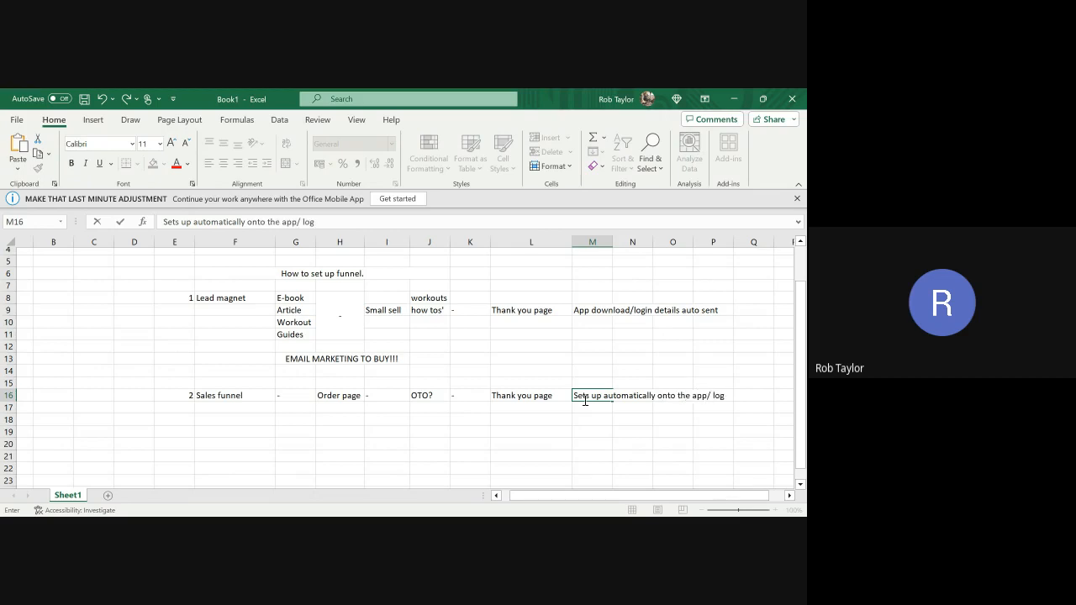
text(sent over)
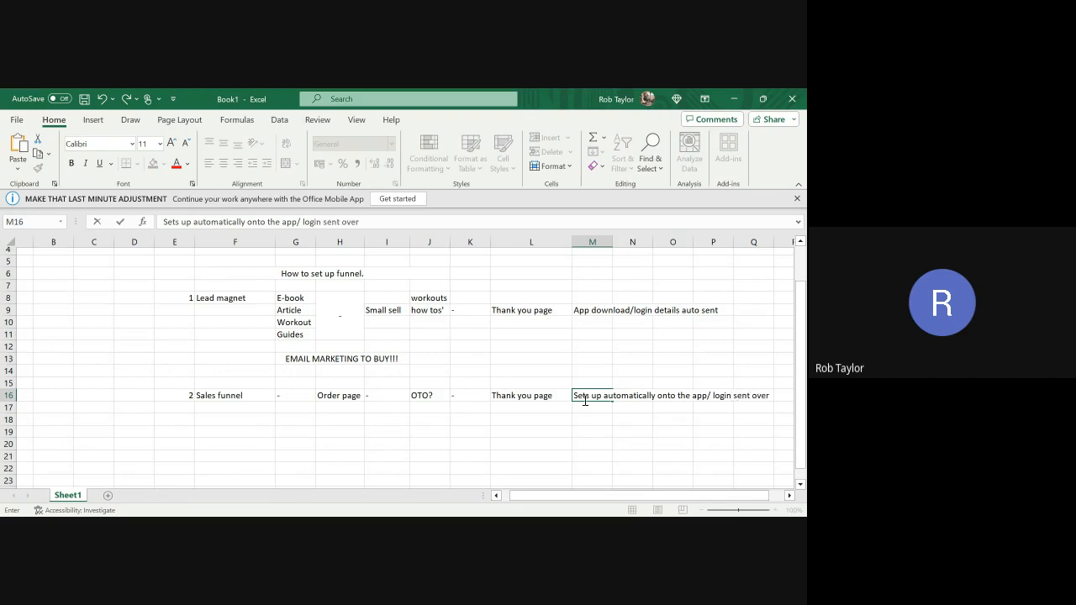
text(.)
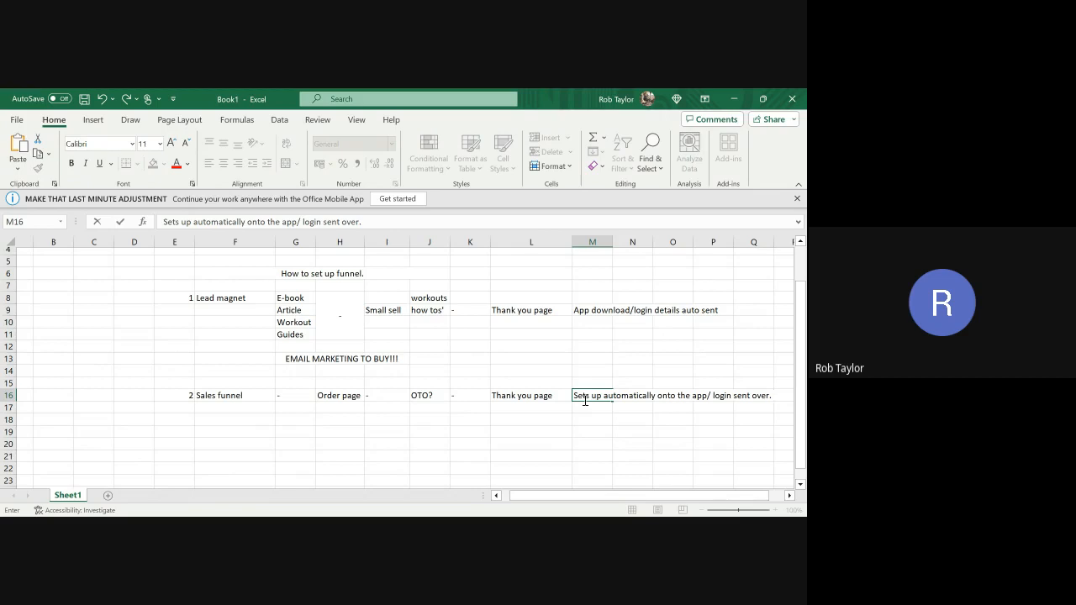